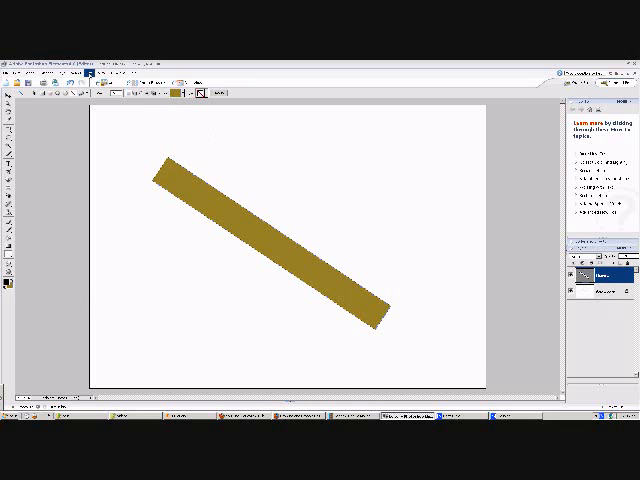
# Add a new Photoshop layer with a rough black four-point shape over the gold bar.
pyautogui.click(66, 75)
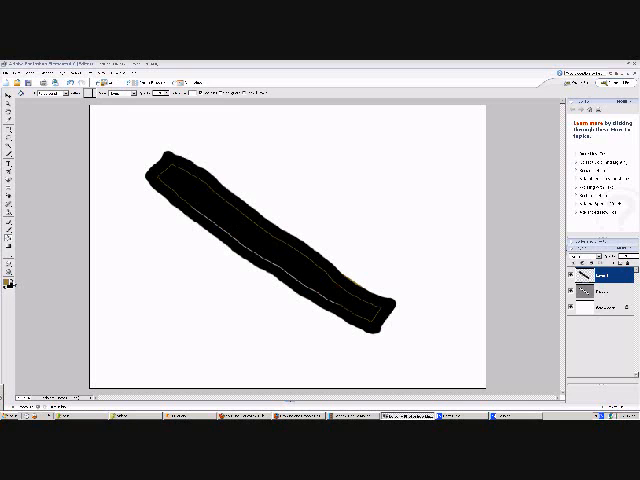
# Fill the rough shape with the gold foreground colour instead of black.
pyautogui.click(237, 232)
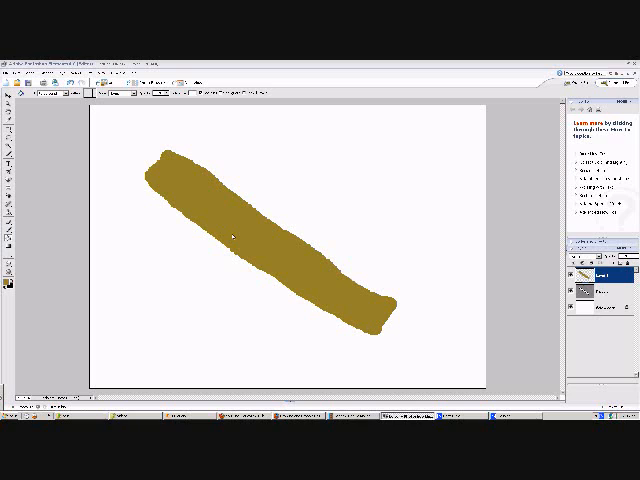
pyautogui.moveTo(415, 284)
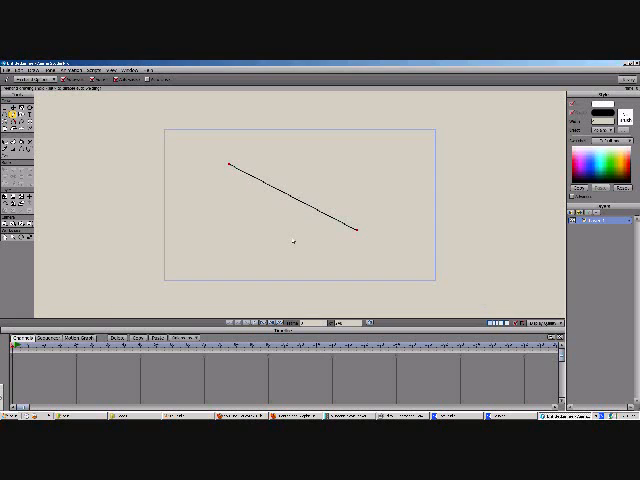
pyautogui.moveTo(305, 228)
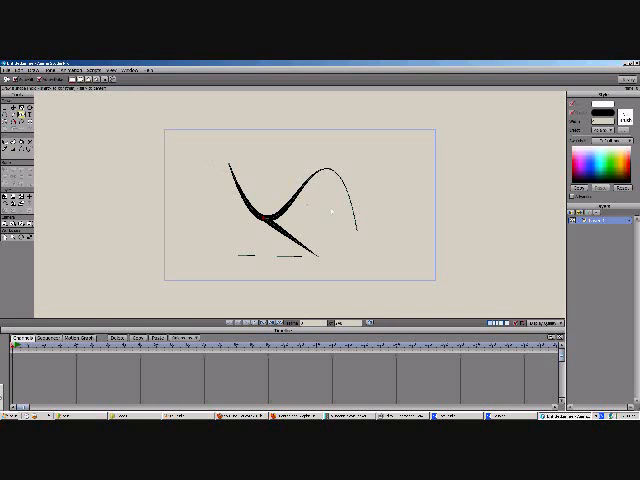
# Drag a tall narrow rectangle to the right of the curved strokes.
pyautogui.moveTo(398, 155); pyautogui.dragTo(398, 270)
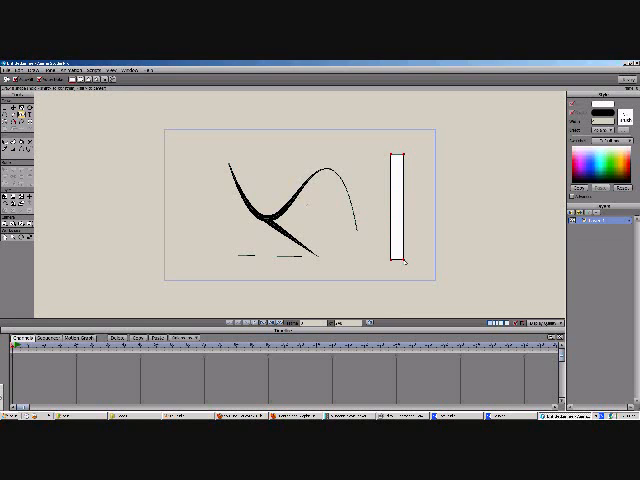